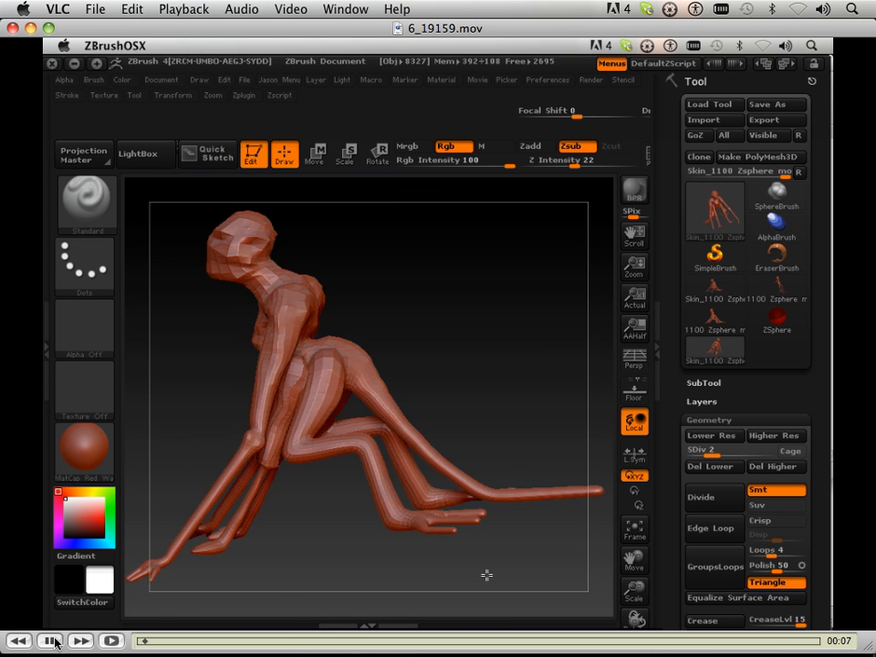
- Raise the creature to SDiv 3 in Tool > Geometry, with Zadd at Z Intensity 40
click(713, 498)
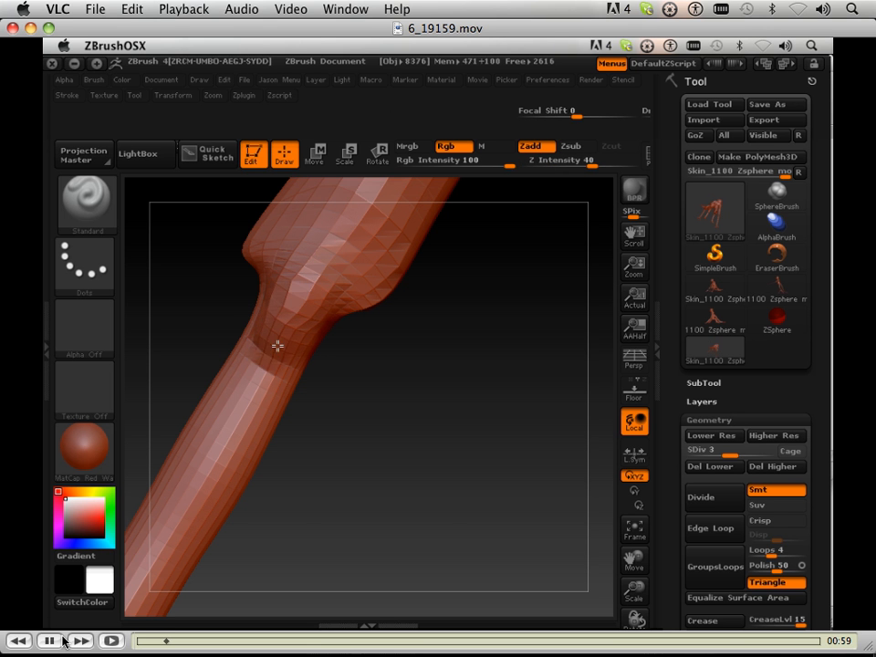
- Stroke around the front leg's elbow joint with the Standard brush in Zadd to add volume
drag(278, 347, 315, 262)
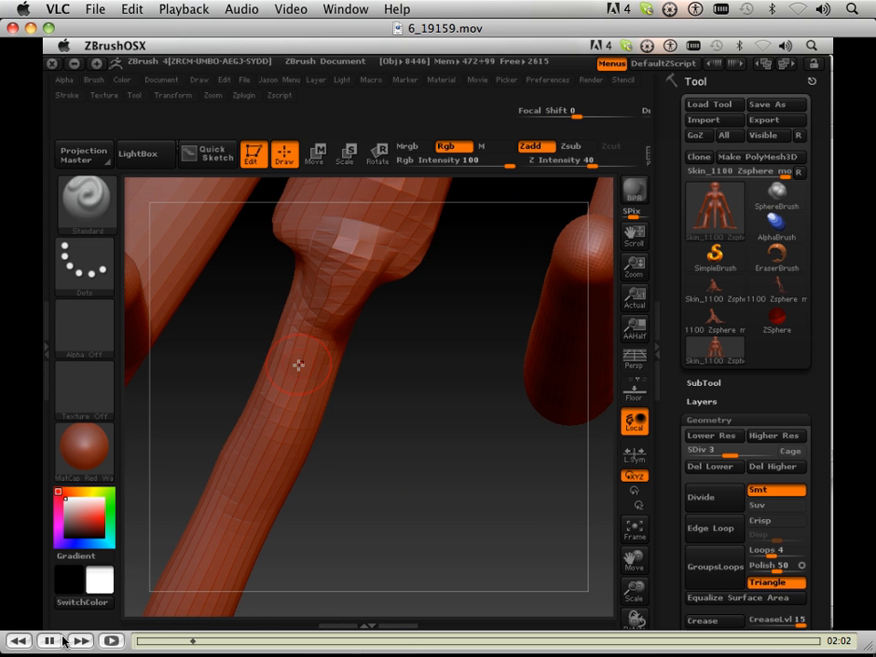
drag(299, 367, 240, 564)
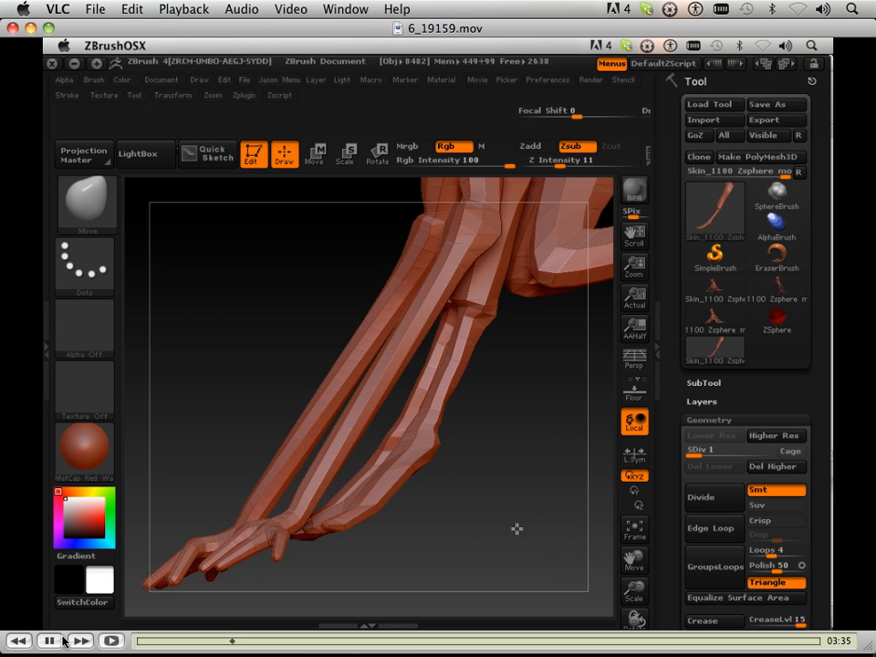
- At SDiv 1, drag the long lower front leg with a low-intensity Move brush to bow it
drag(516, 527, 429, 447)
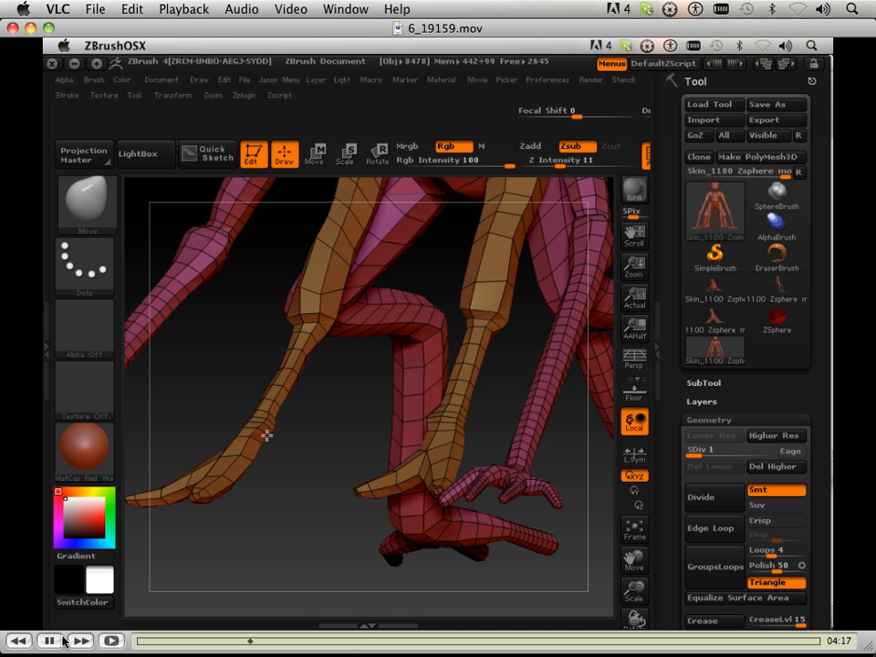
- Bend the lower front leg into a stronger arch with the Move brush, then raise SDiv to 2
drag(265, 436, 465, 424)
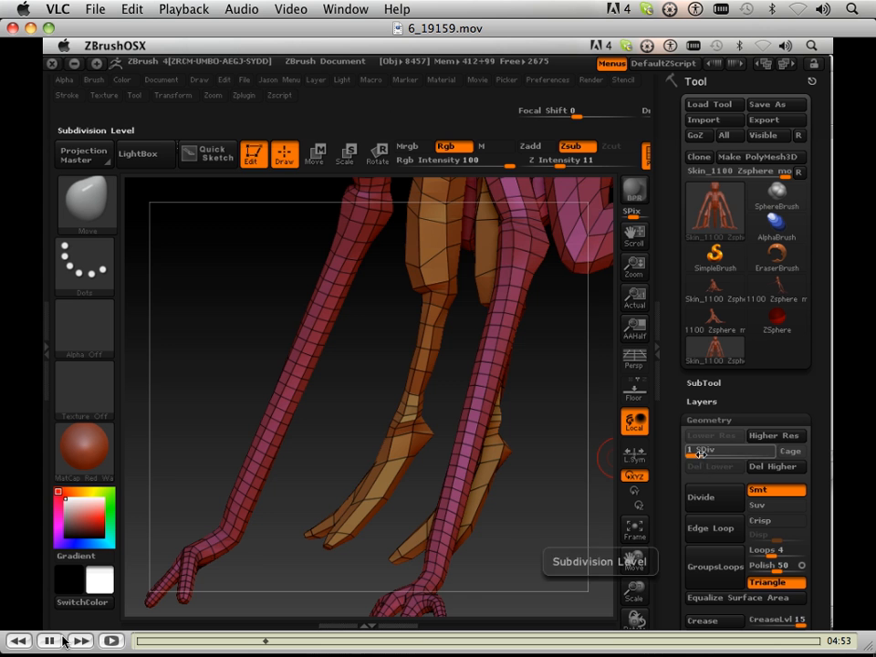
click(712, 497)
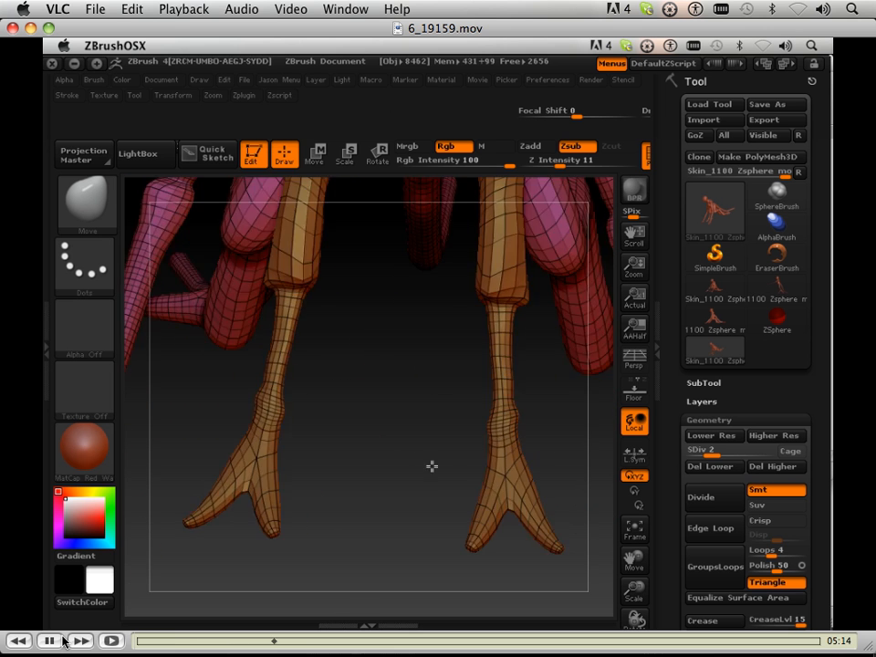
- Push out and refine the orange front leg's elbow, then set the Standard brush to Zsub
drag(431, 466, 533, 344)
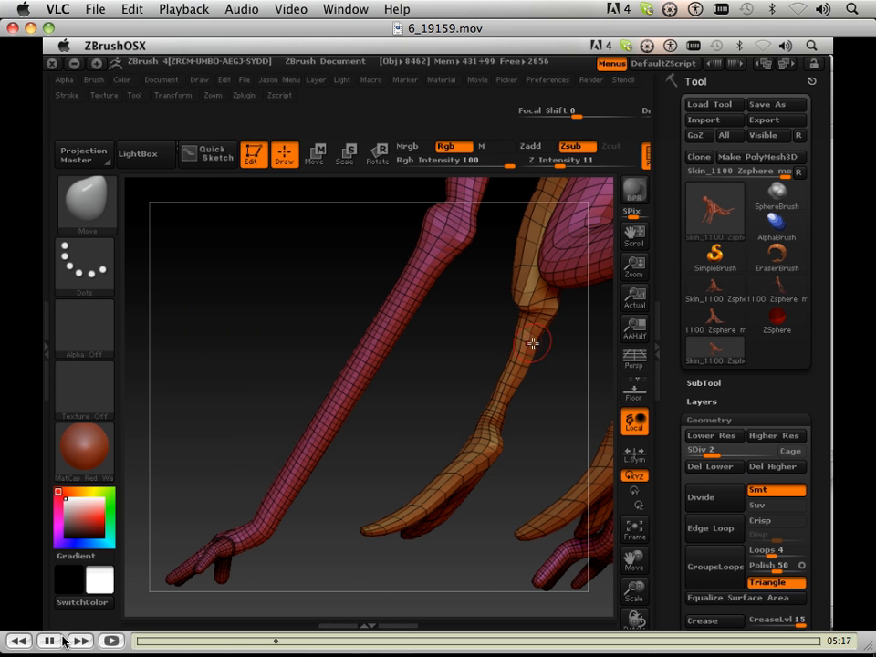
mouse_move(540, 352)
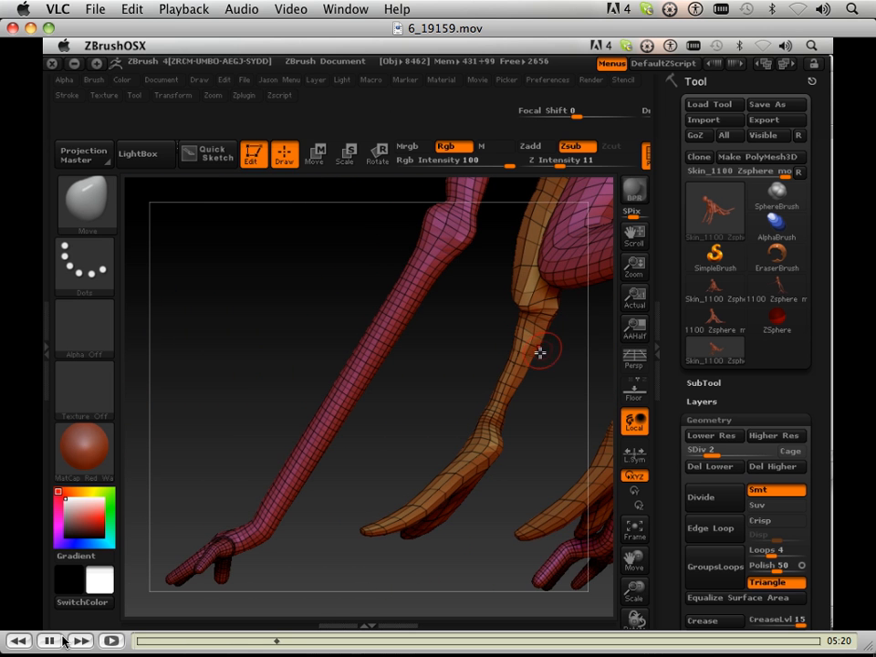
drag(539, 351, 488, 327)
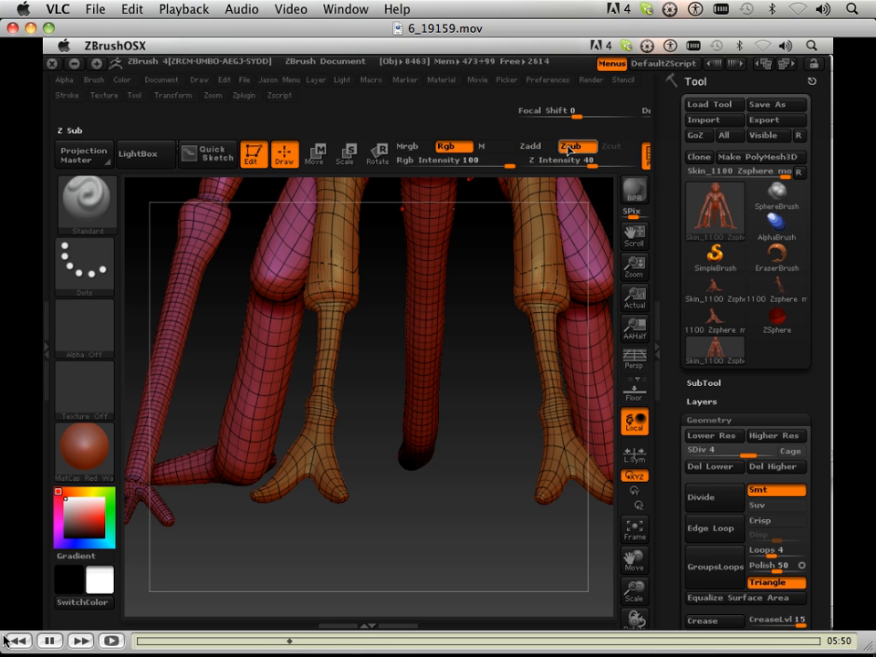
click(66, 95)
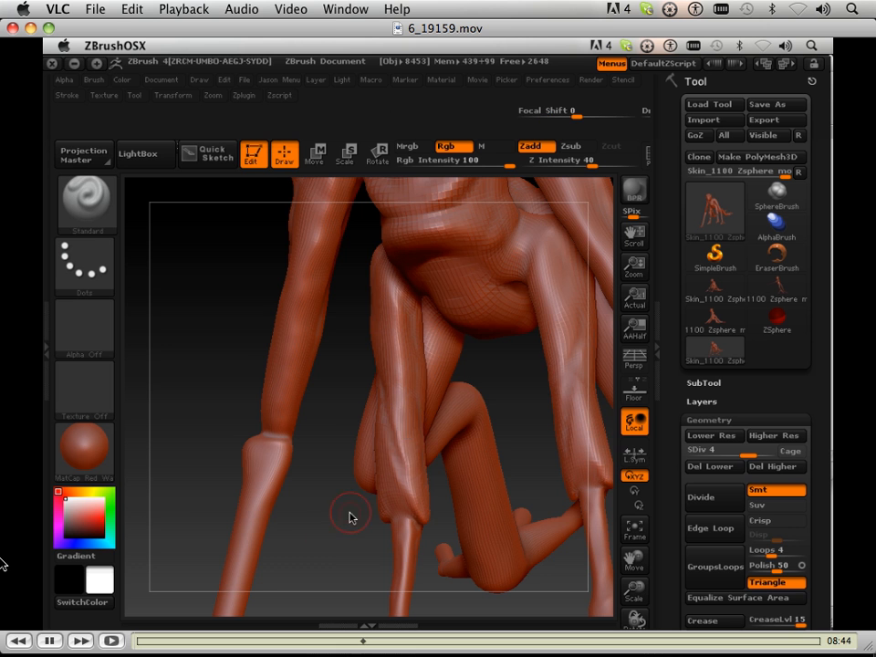
- Blend and build up the upper front leg muscles, then flatten the upper leg surface
drag(351, 515, 383, 370)
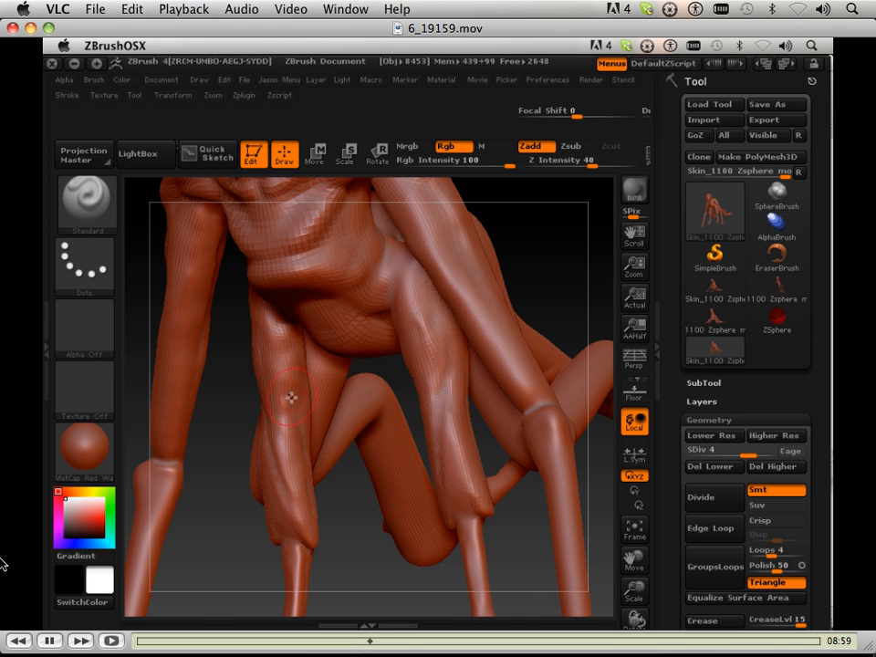
drag(290, 397, 386, 571)
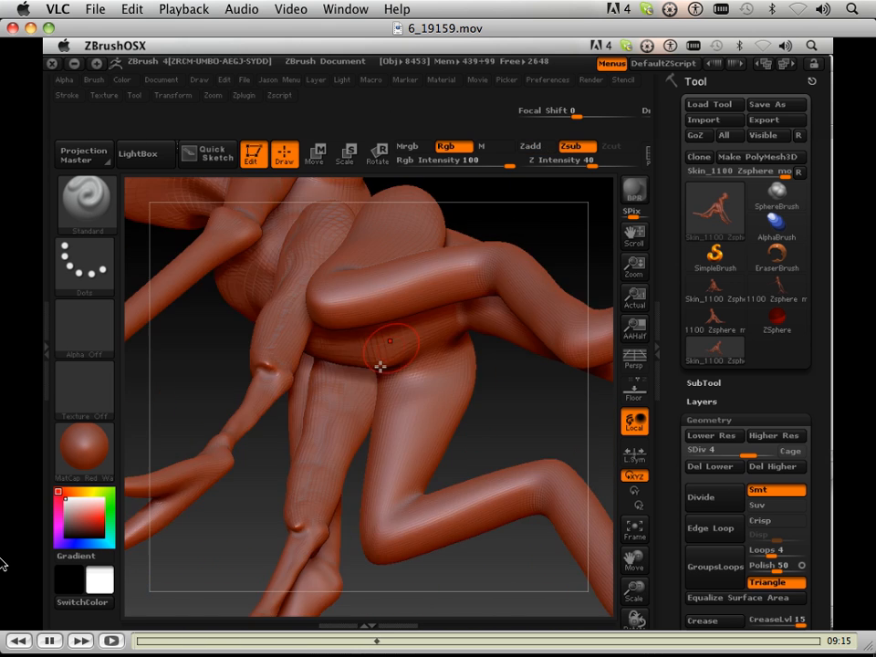
mouse_move(359, 406)
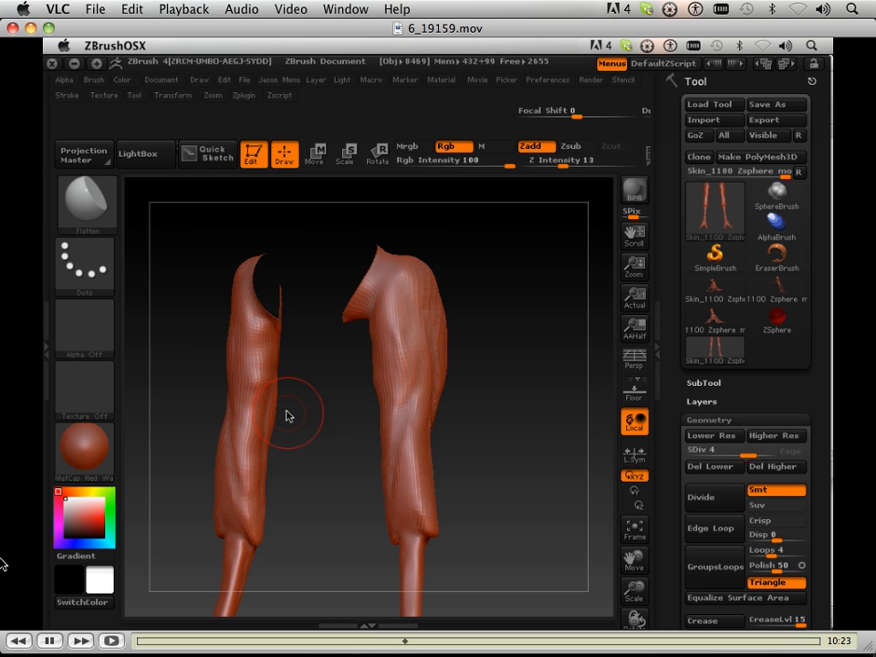
mouse_move(264, 381)
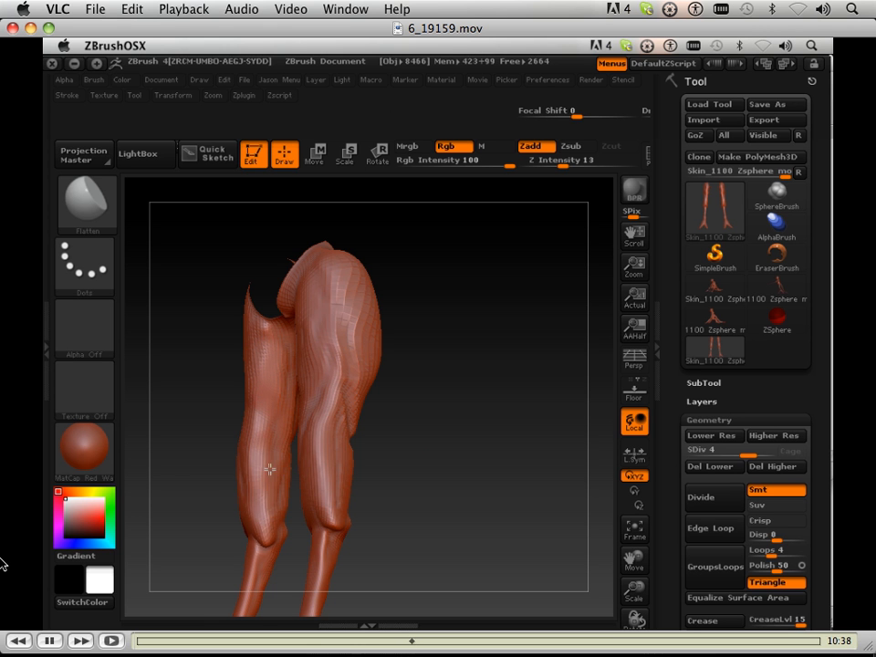
drag(269, 468, 264, 341)
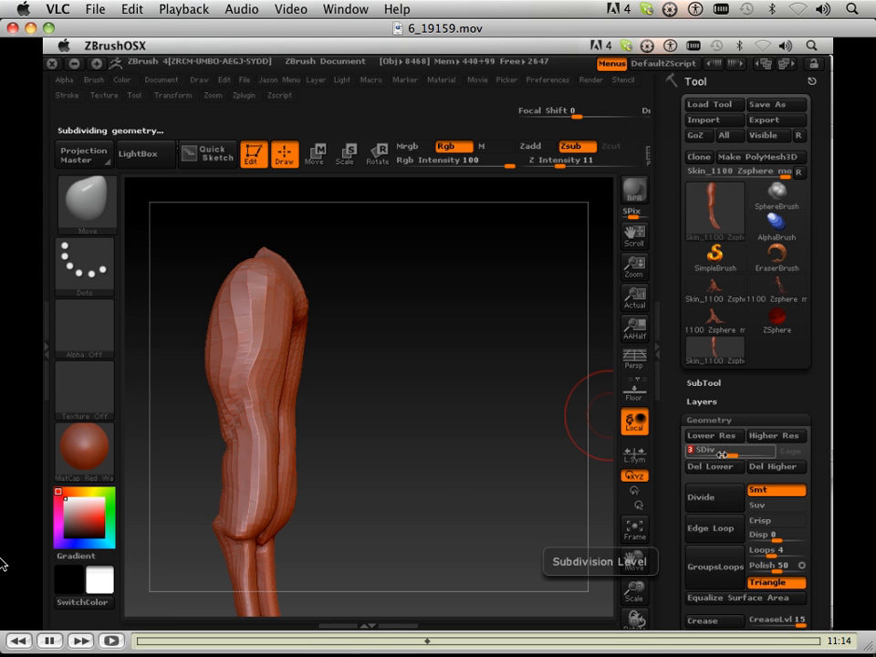
- At SDiv 2, move-brush the elbow bulges, lower-leg arch and upper leg mass
click(712, 435)
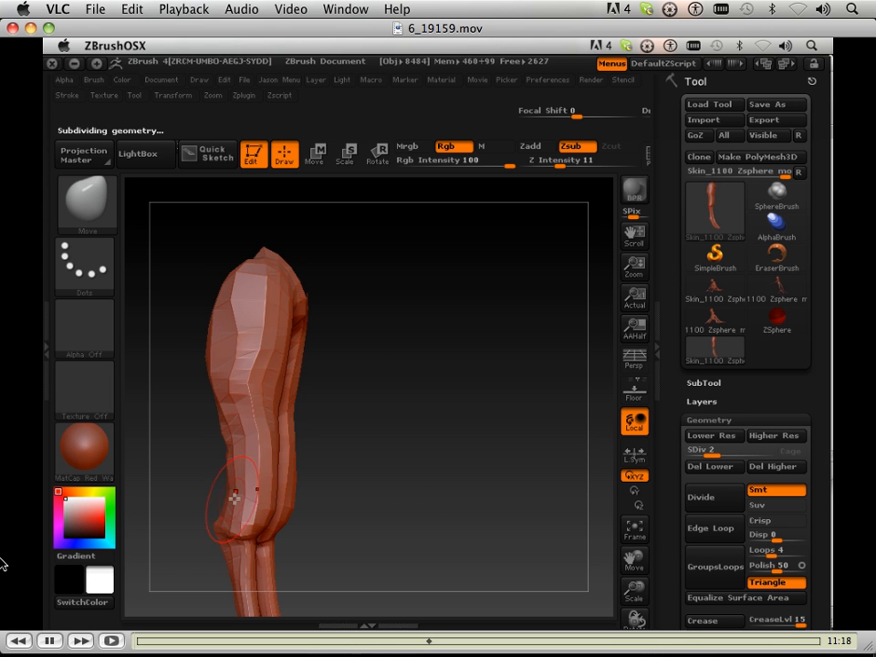
drag(233, 497, 219, 456)
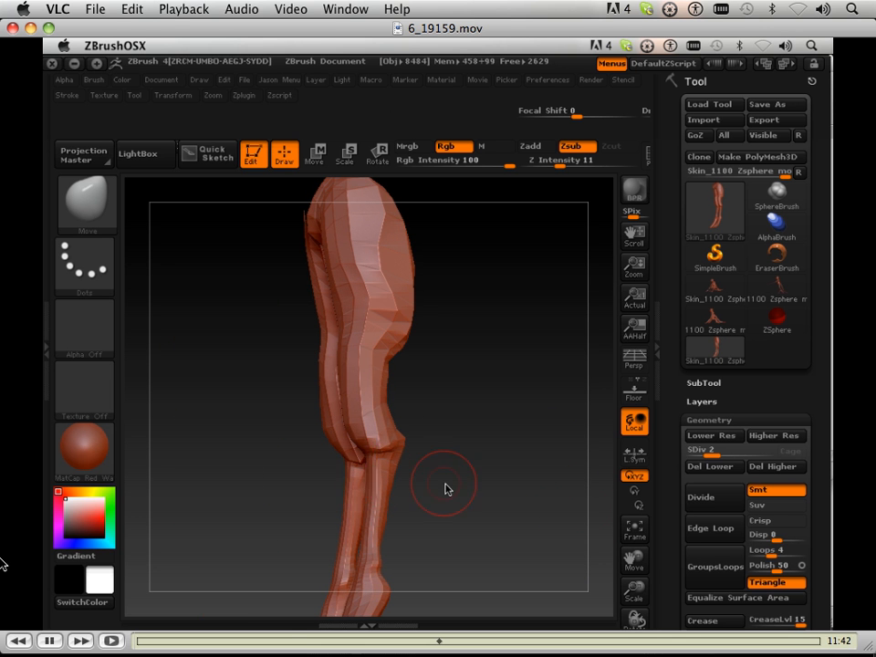
drag(444, 488, 337, 335)
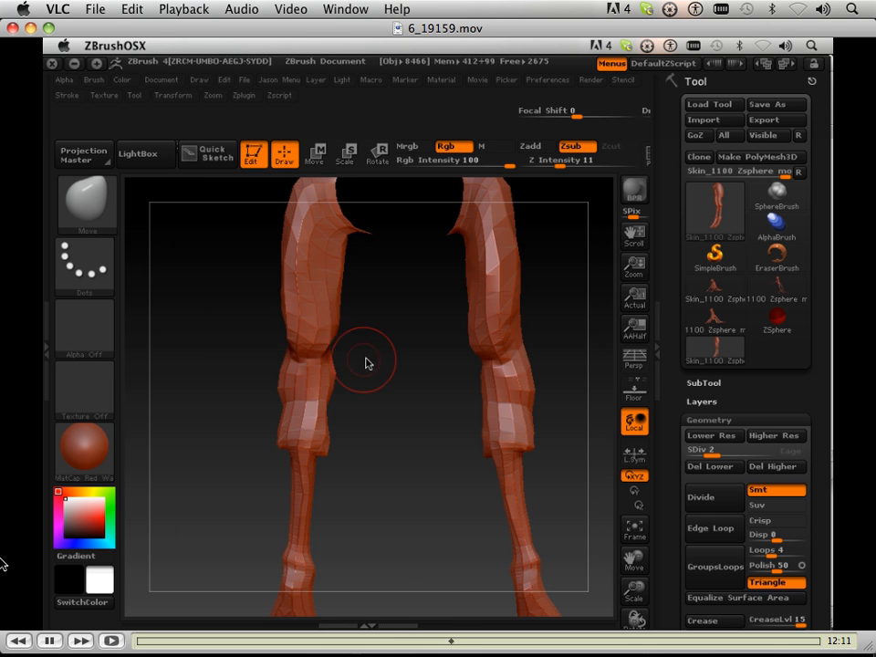
drag(365, 363, 318, 250)
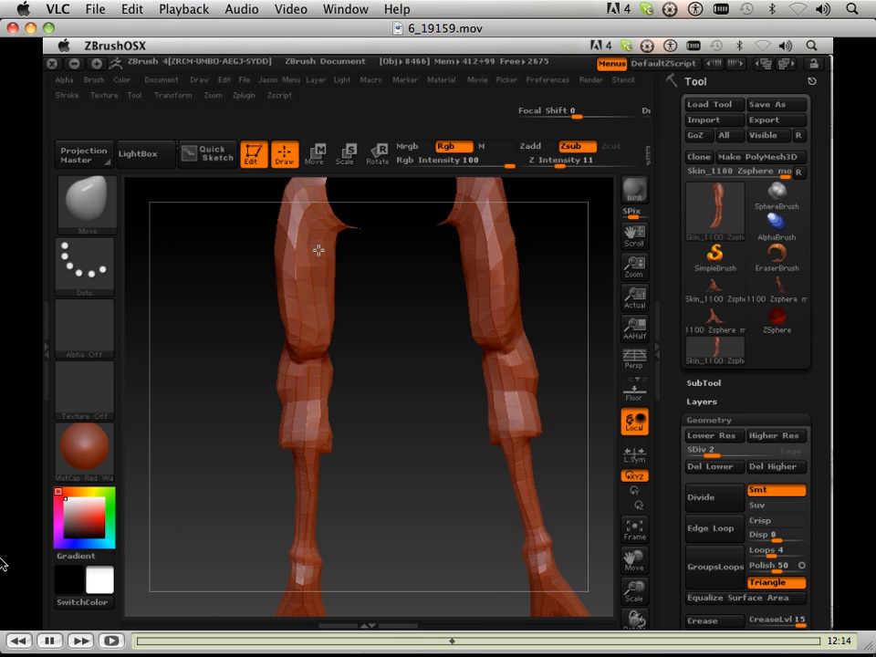
drag(318, 250, 512, 400)
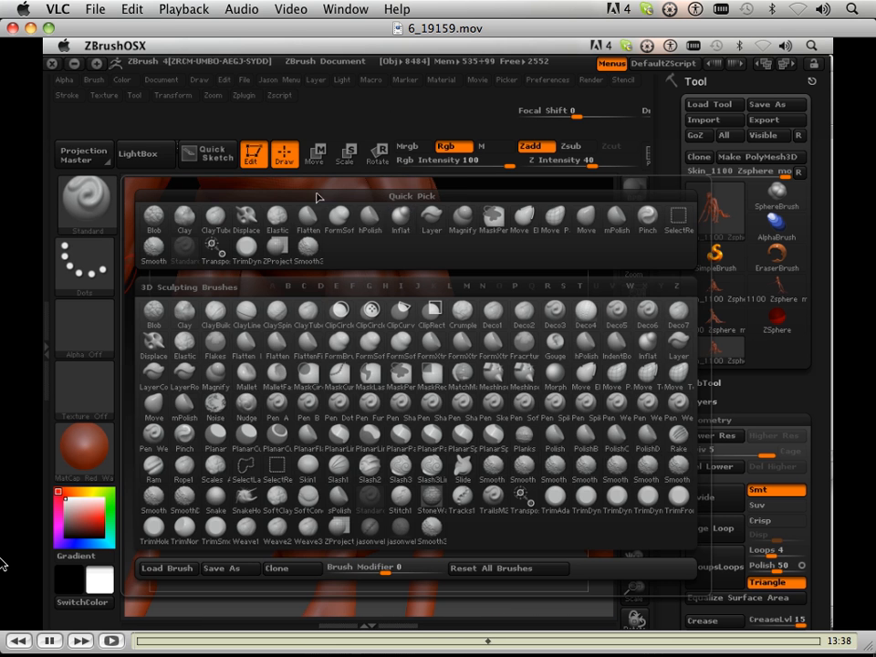
click(183, 216)
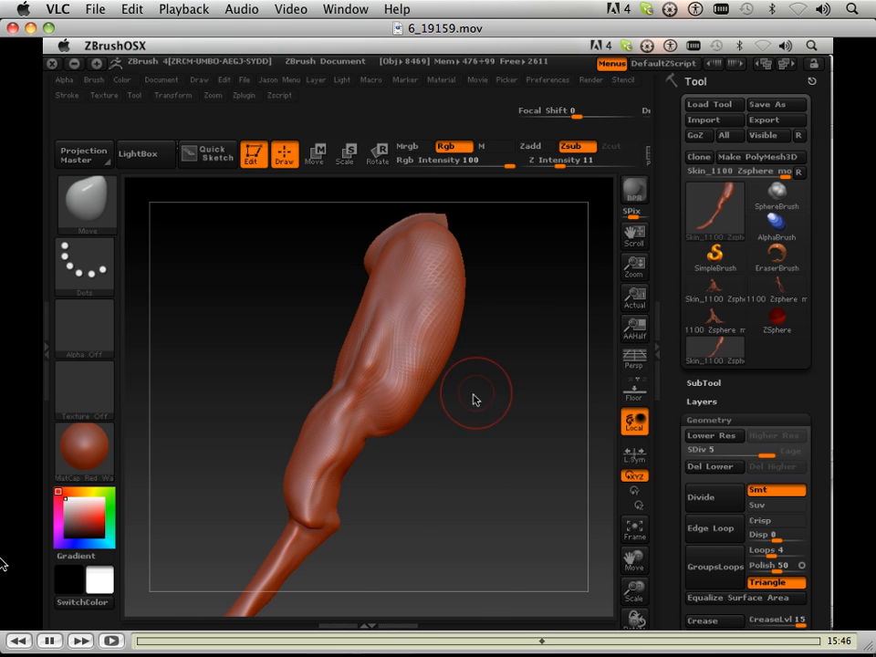
- At SDiv 5, refine the leg muscles, push the back of the elbow out, and shape upper-leg muscles
drag(474, 397, 465, 484)
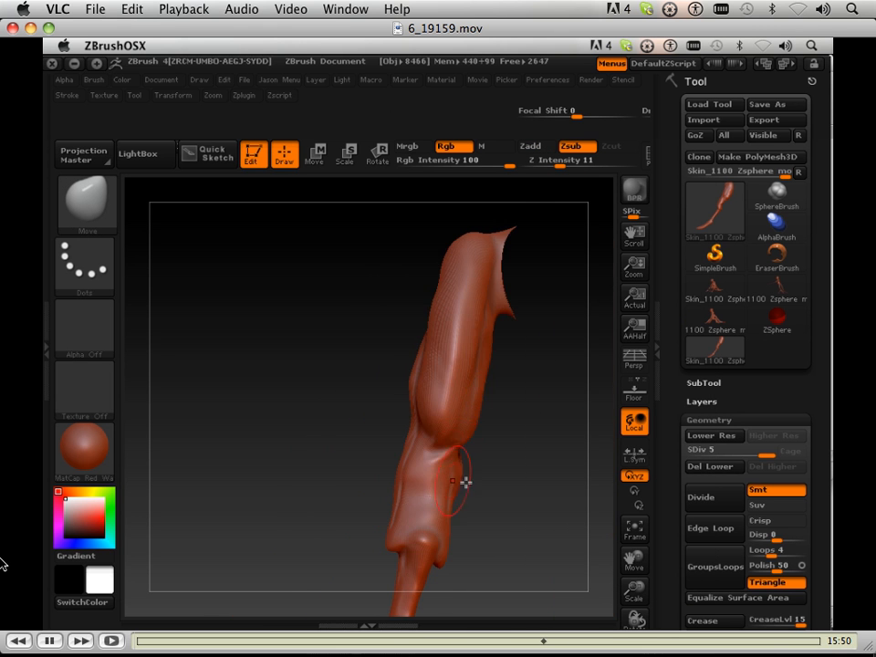
drag(465, 482, 415, 445)
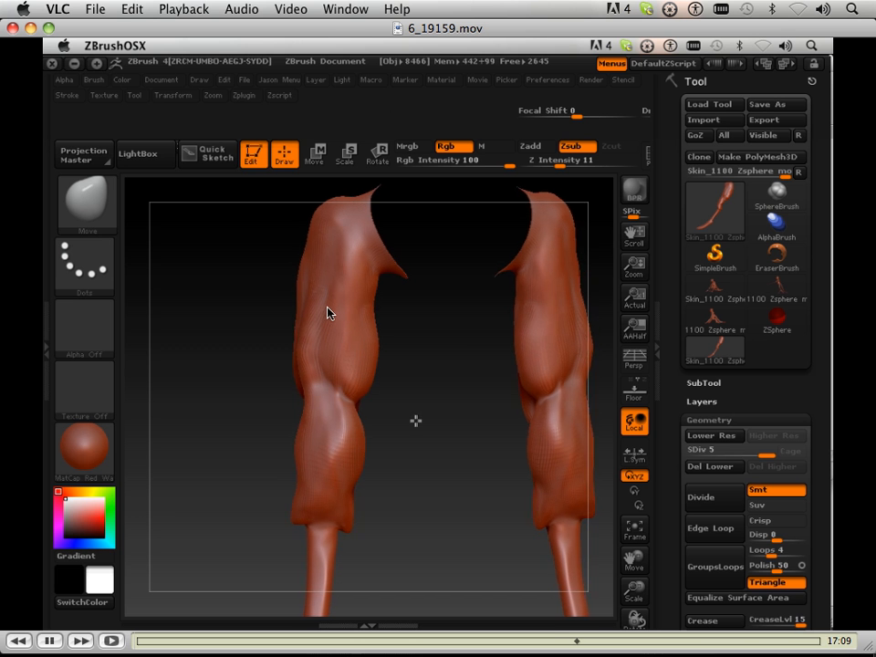
drag(328, 313, 380, 398)
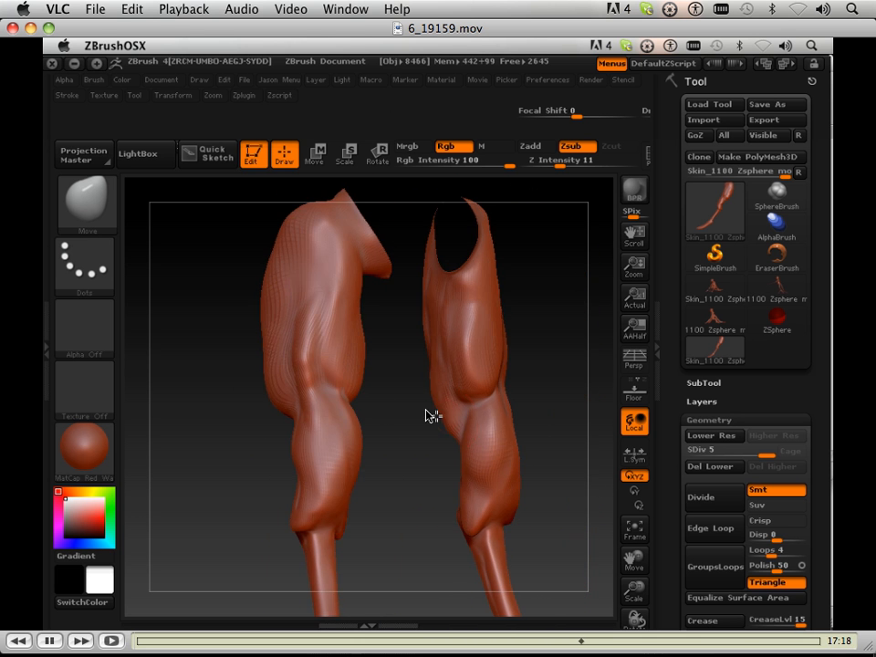
drag(429, 415, 451, 507)
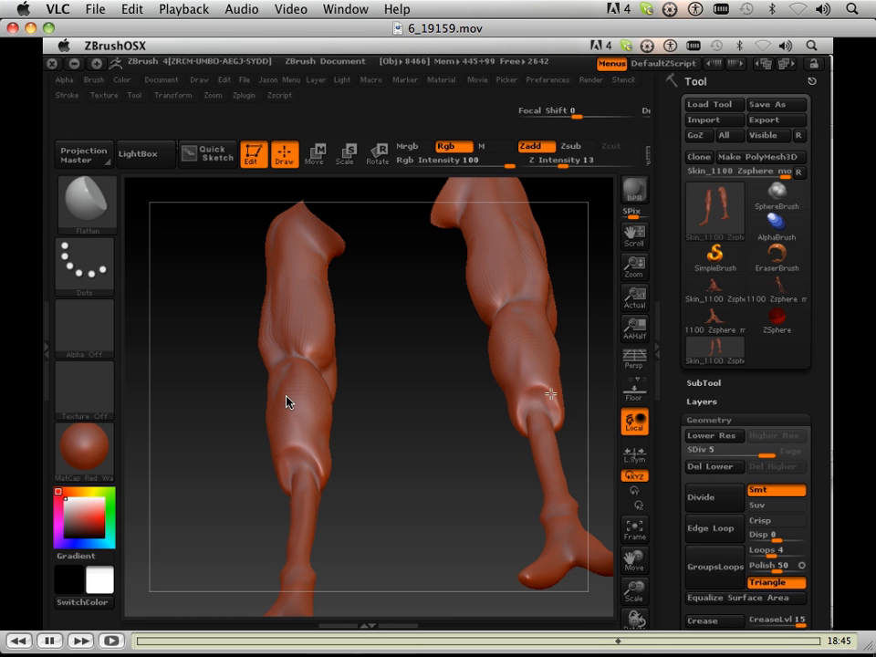
- Stroke the Flatten brush in Zadd over the forearm muscles to create flat planes
drag(287, 401, 416, 543)
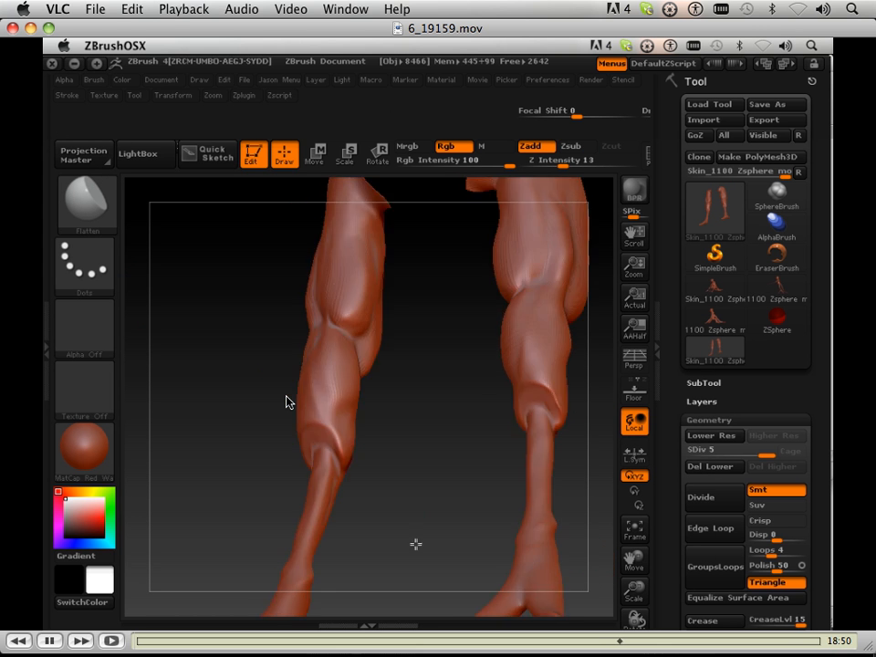